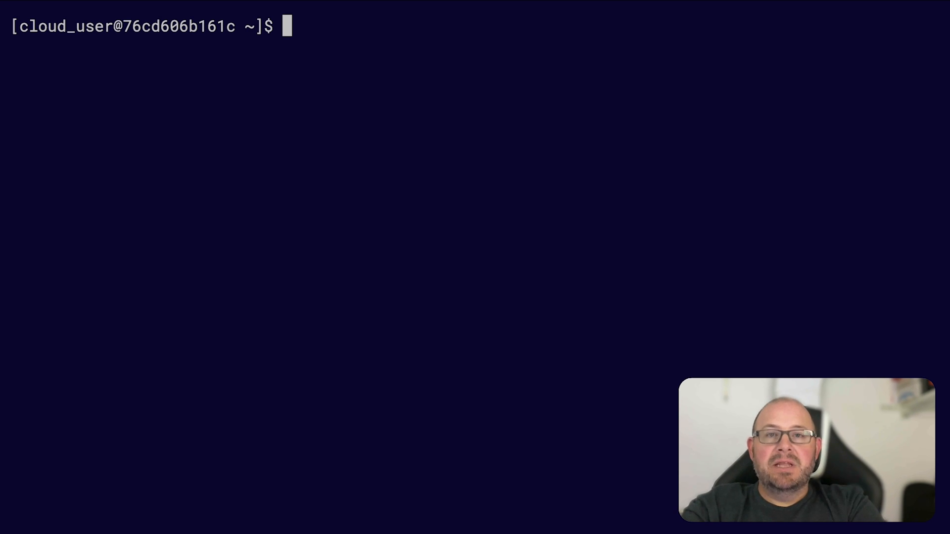
Clear the previous help output and begin a new terraform command at the prompt.
type("te")
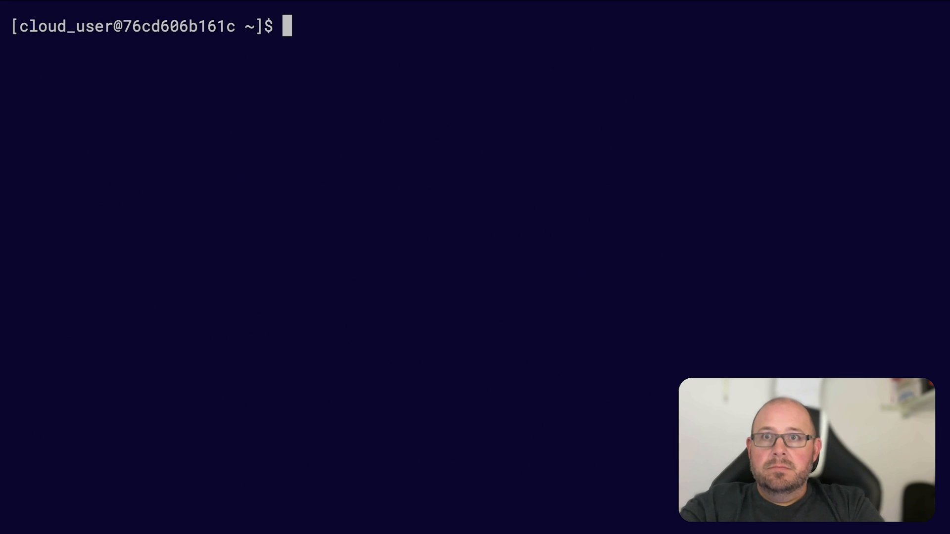
type("te")
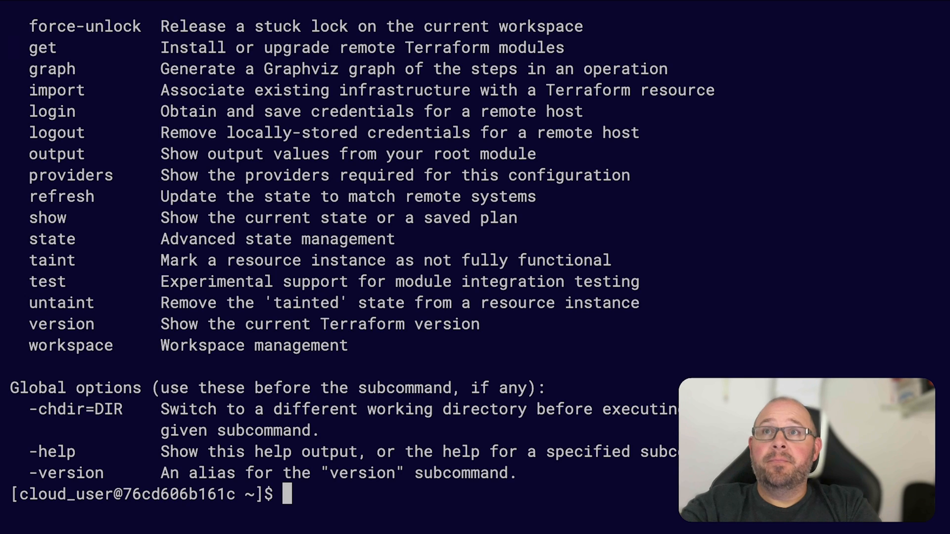
type("cl")
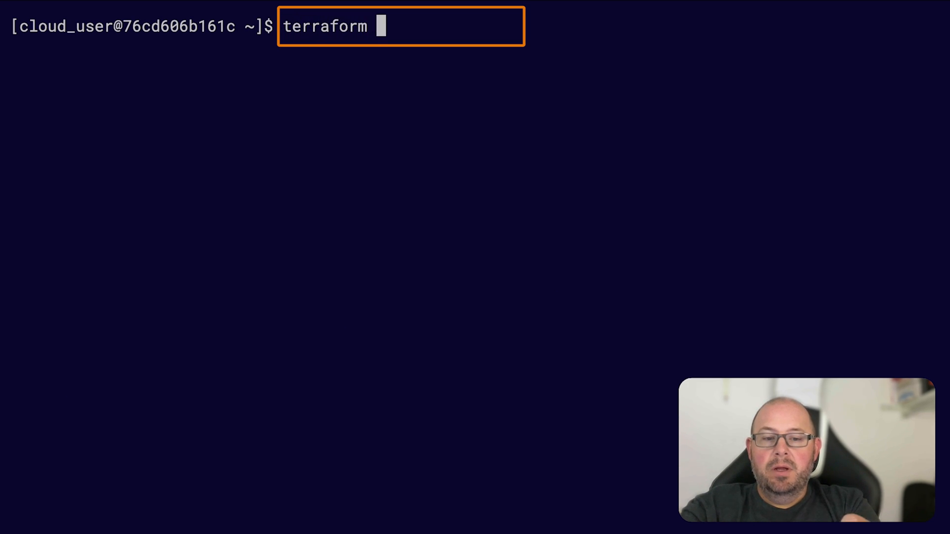
Run terraform --help and scroll through the main and other commands listed.
type("--help")
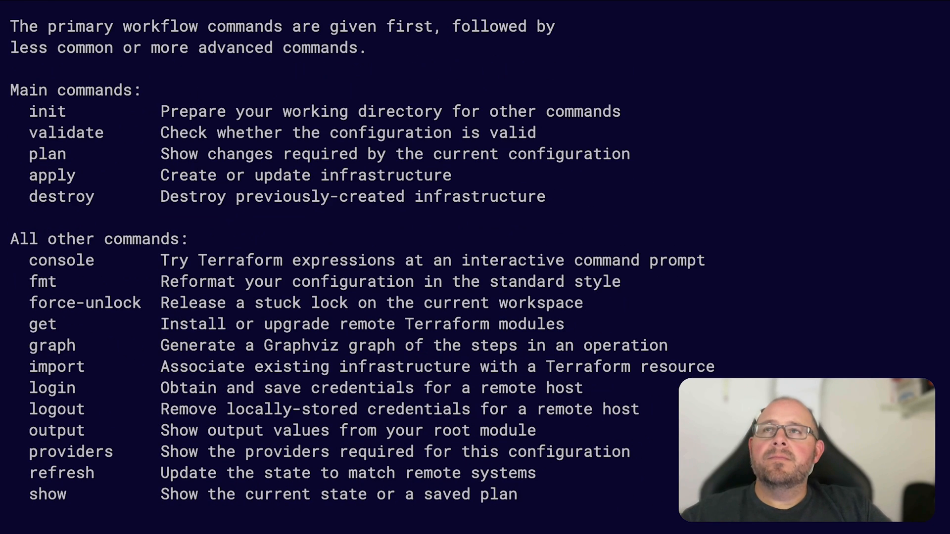
scroll("down", 3)
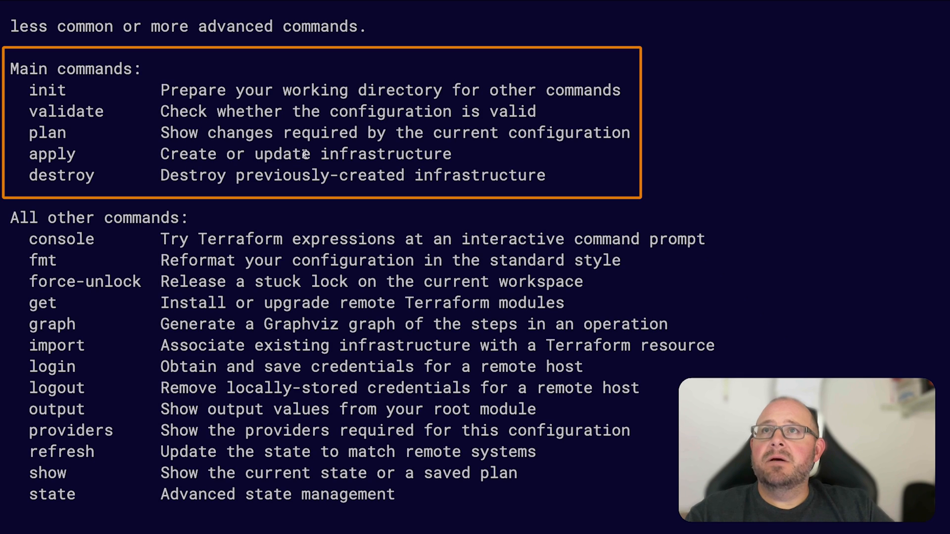
scroll("down", 3)
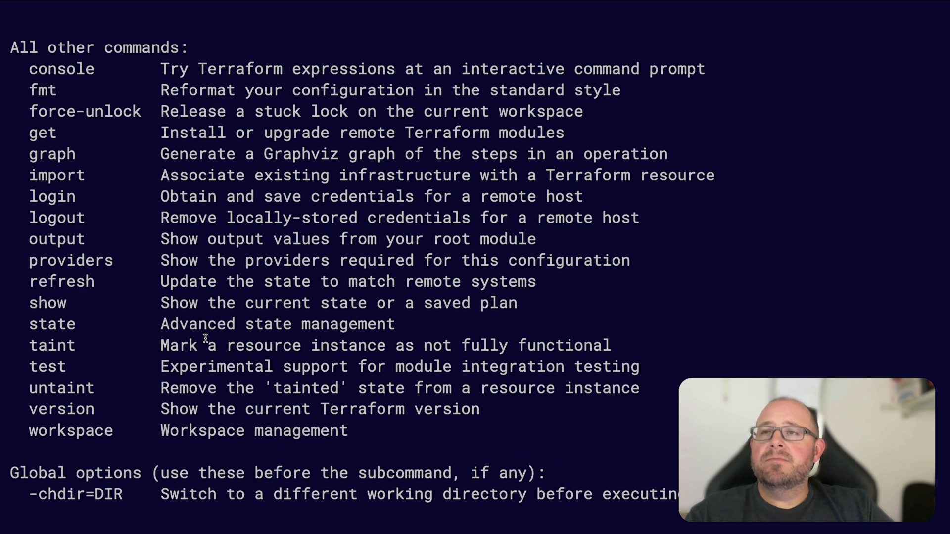
scroll("down", 3)
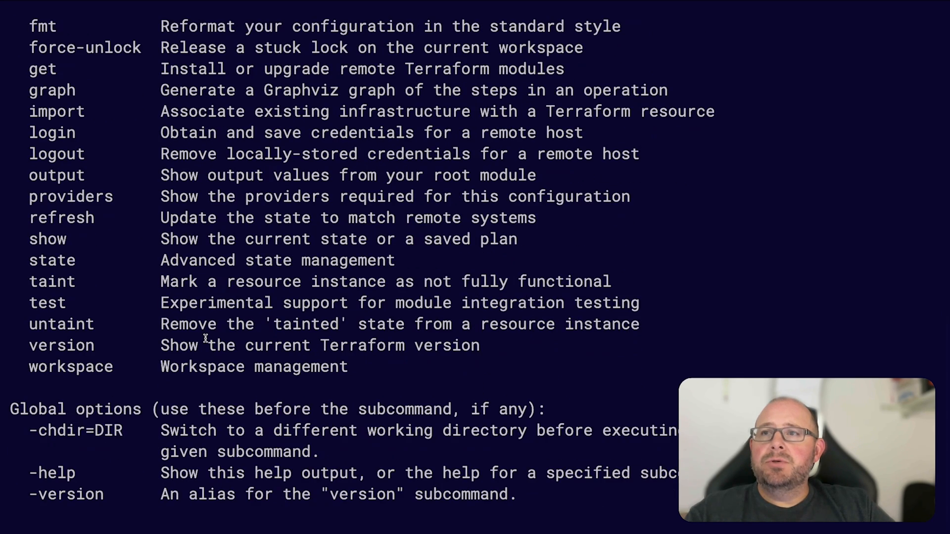
scroll("down", 3)
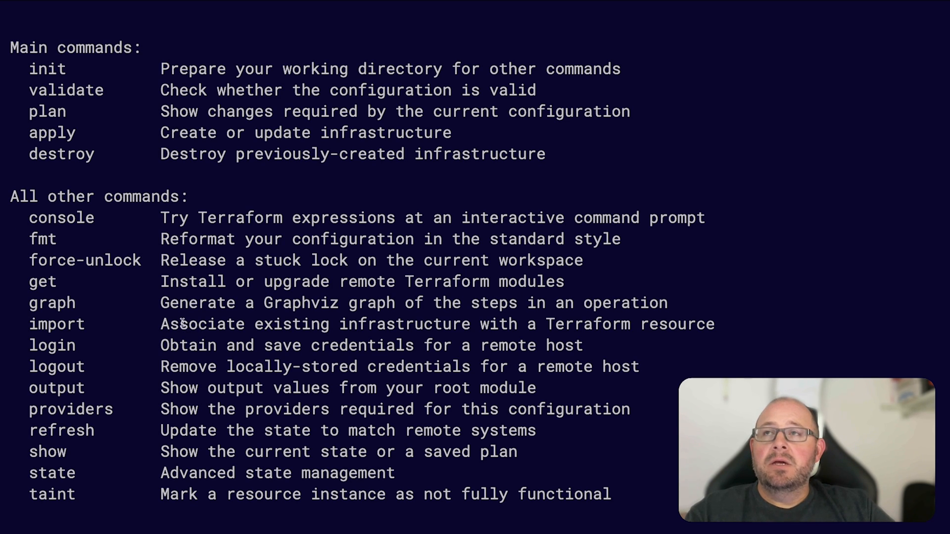
left_click(47, 238)
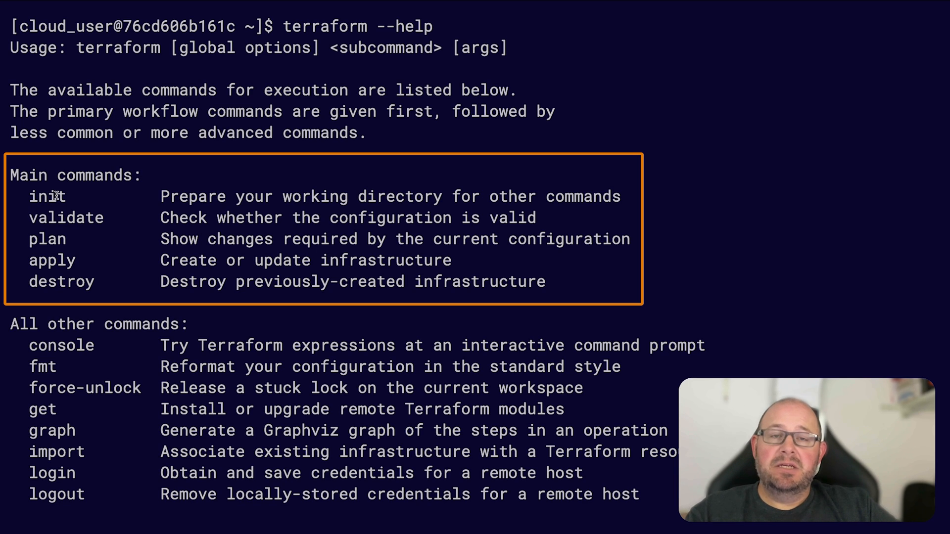
mouse_move(59, 225)
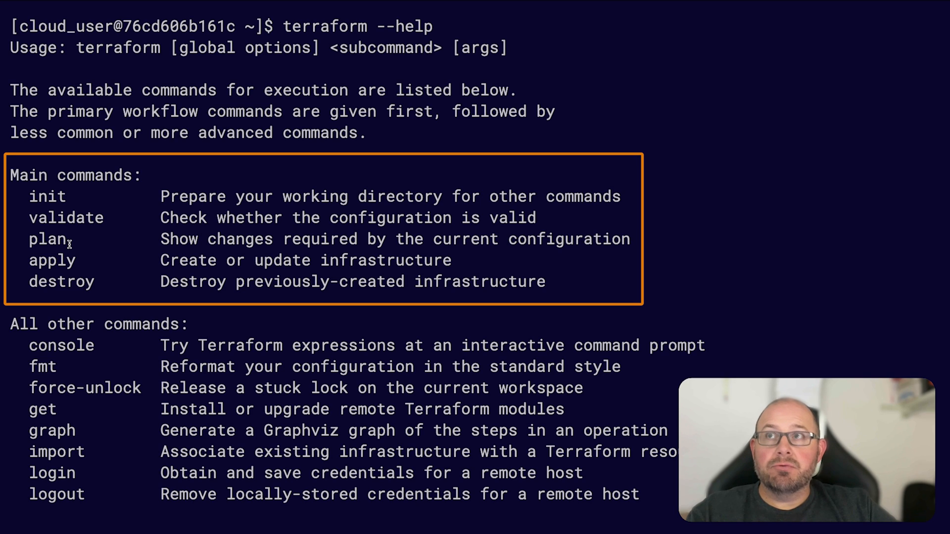
mouse_move(68, 261)
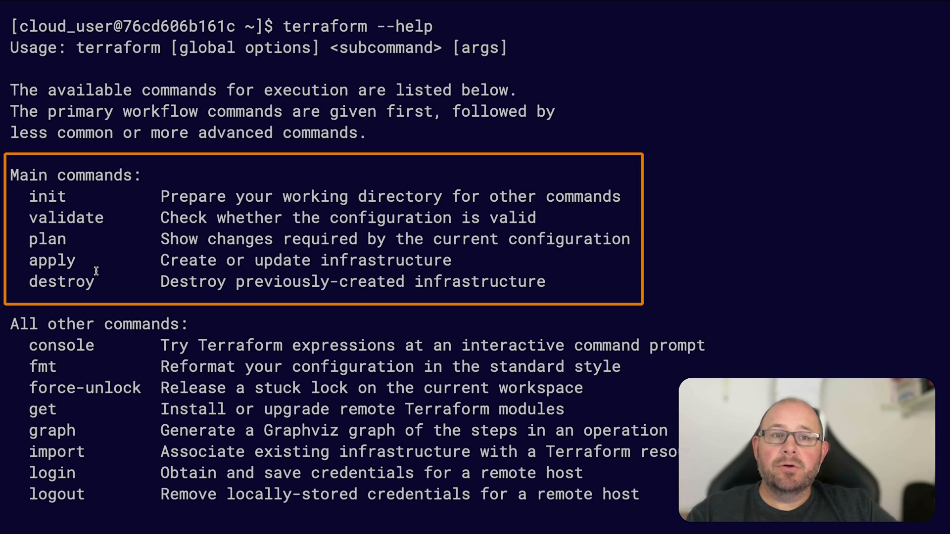
scroll("down", 3)
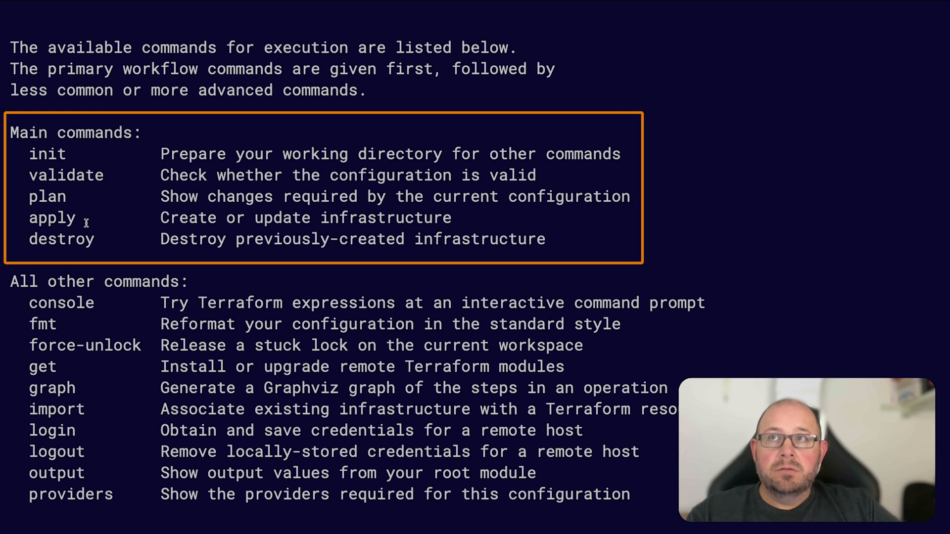
mouse_move(112, 249)
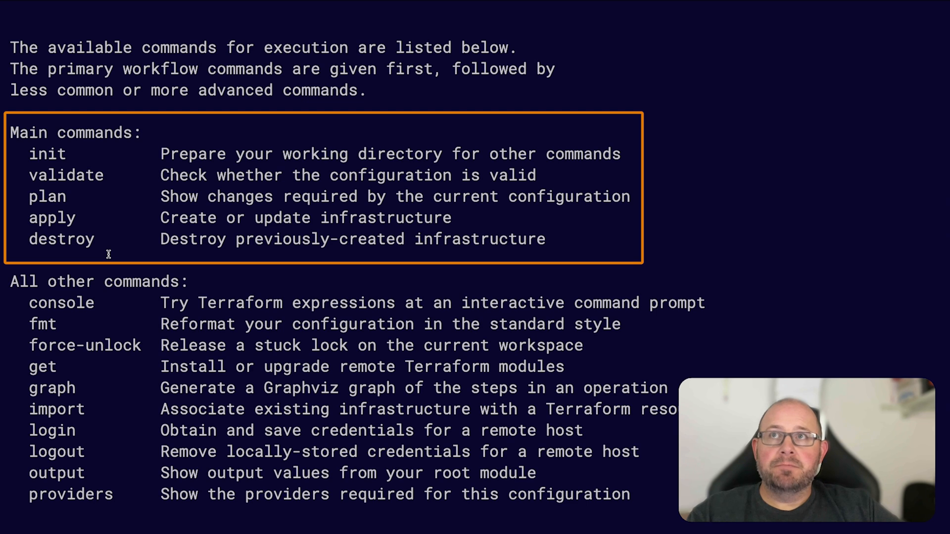
scroll("down", 3)
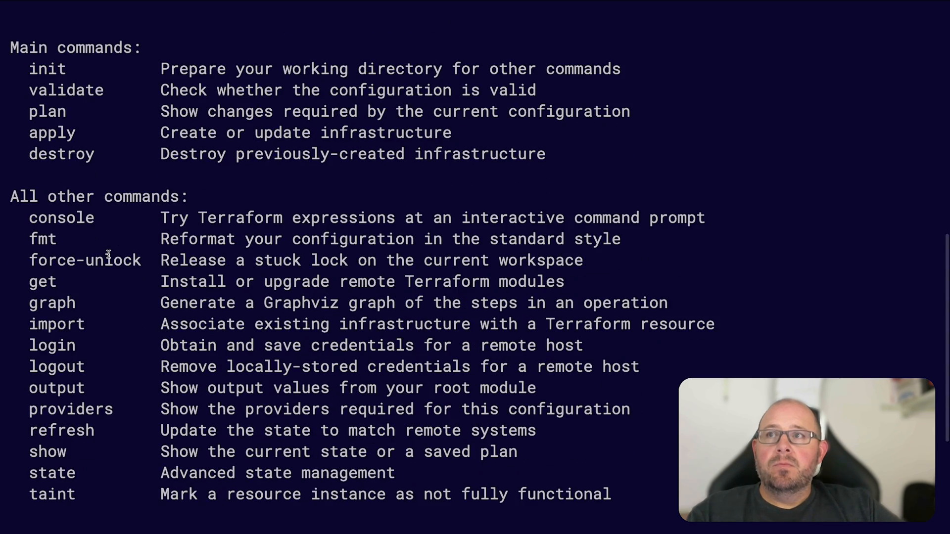
scroll("down", 3)
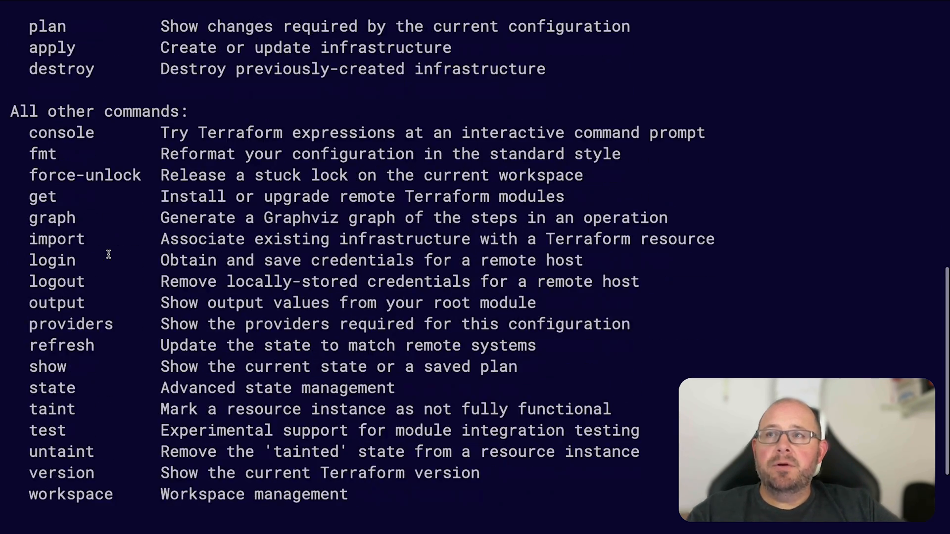
scroll("down", 3)
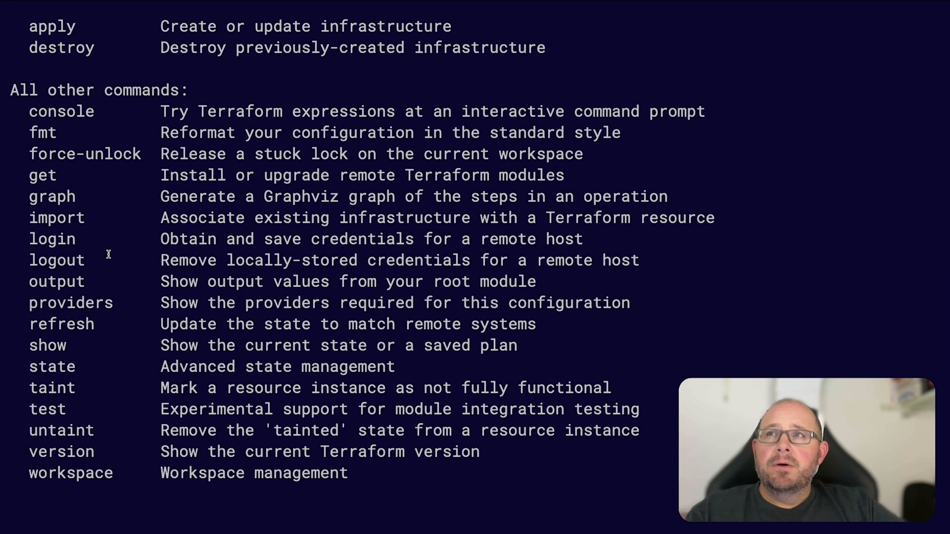
double_click(55, 281)
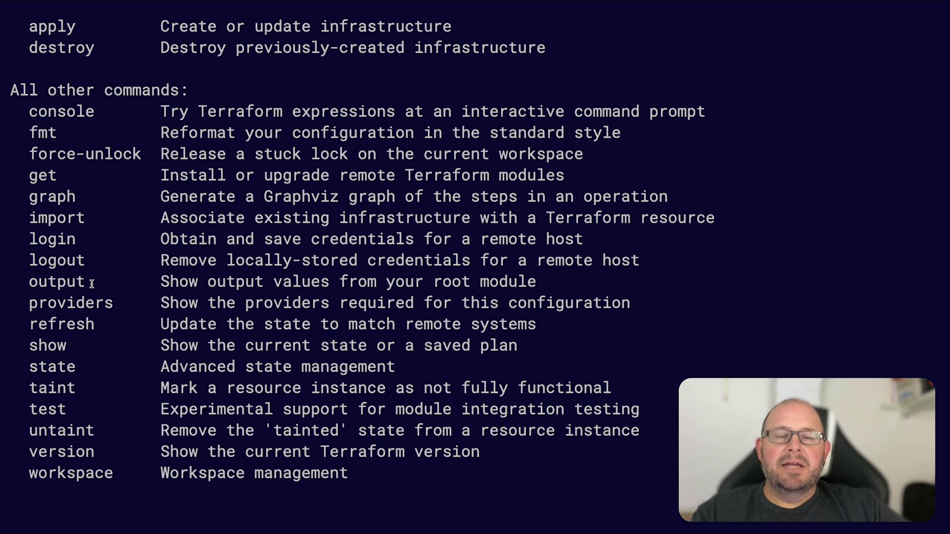
scroll("down", 3)
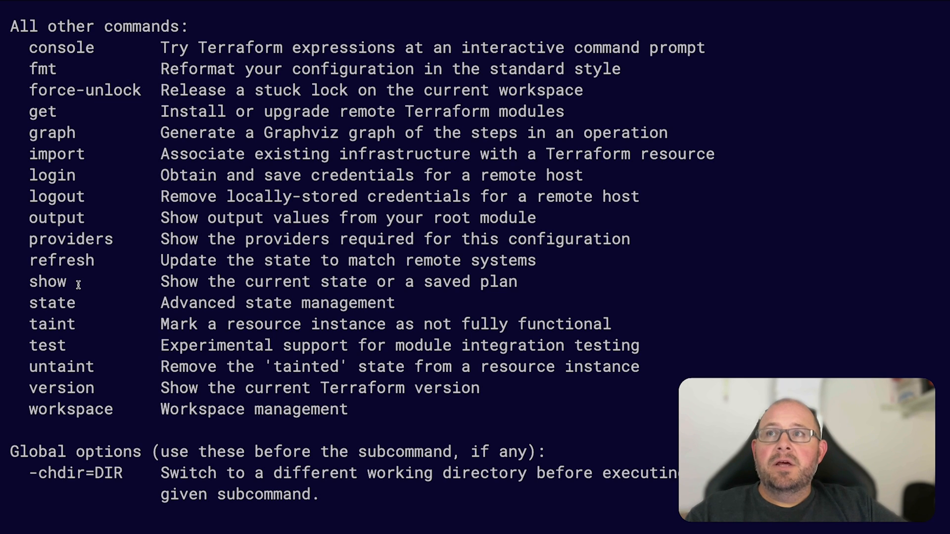
left_click(53, 303)
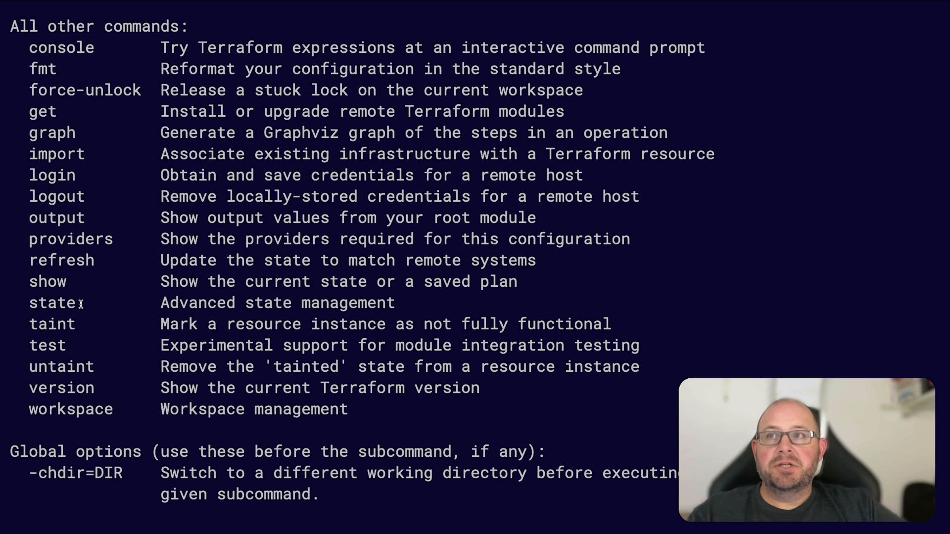
scroll("down", 3)
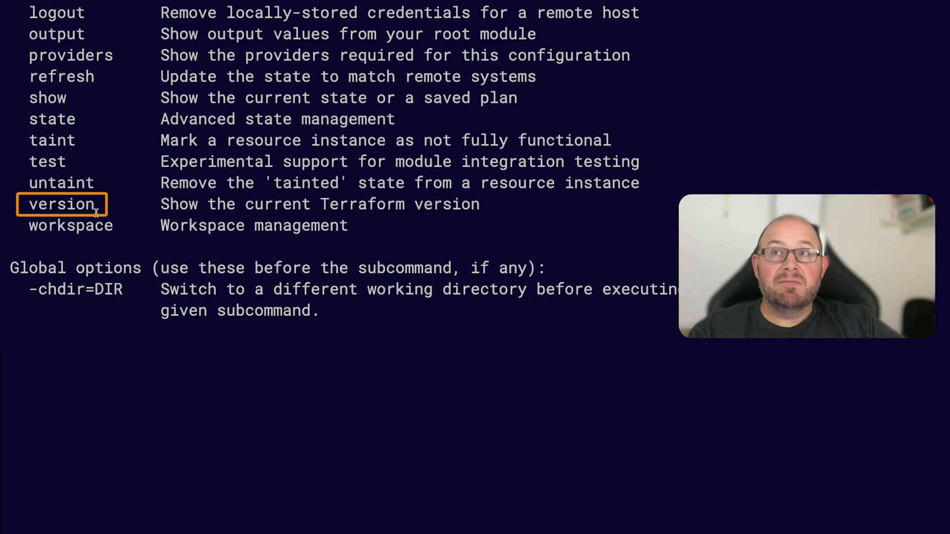
scroll("down", 3)
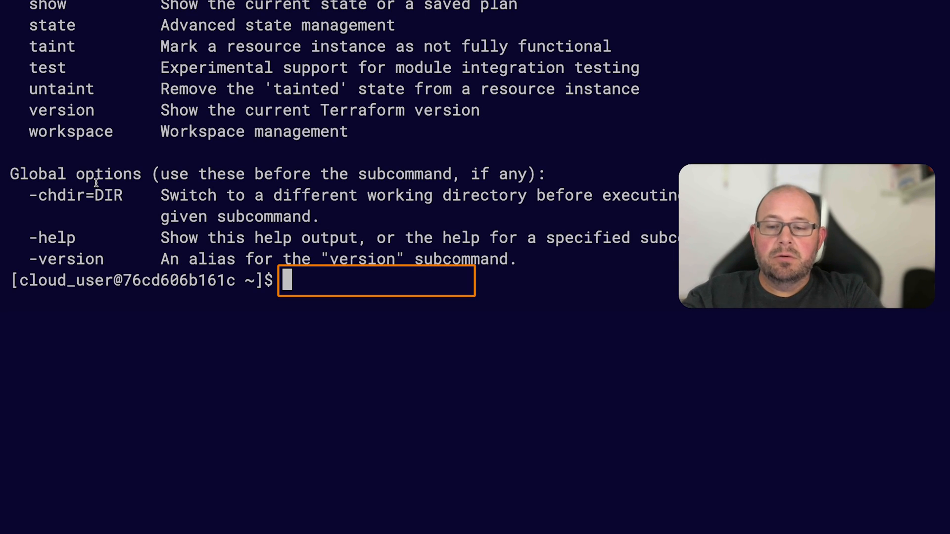
Enter terraform state -h to list the state subcommands.
type("terraf")
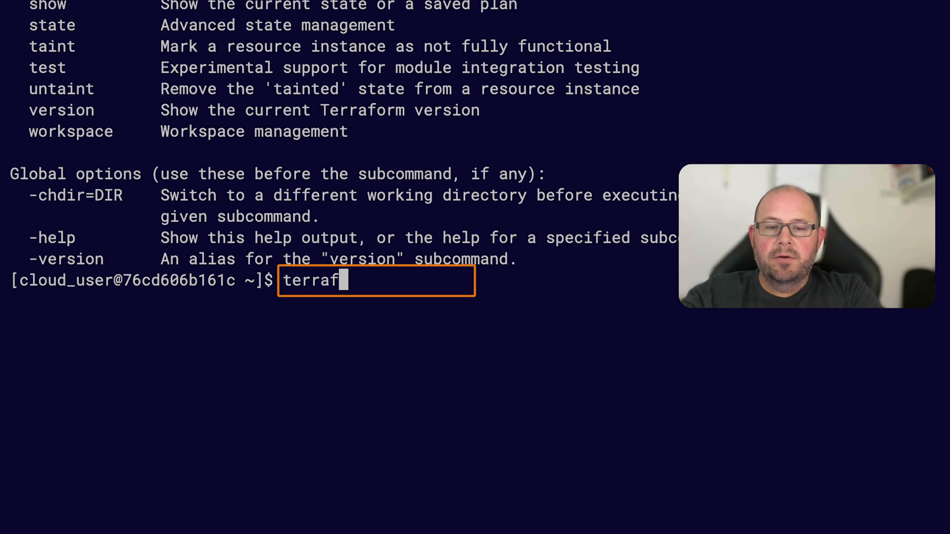
type("orm")
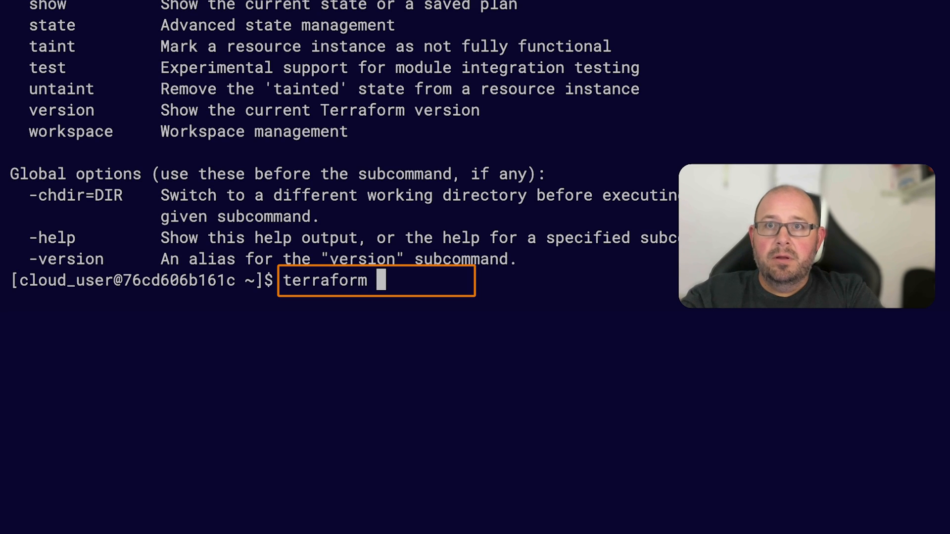
type("state")
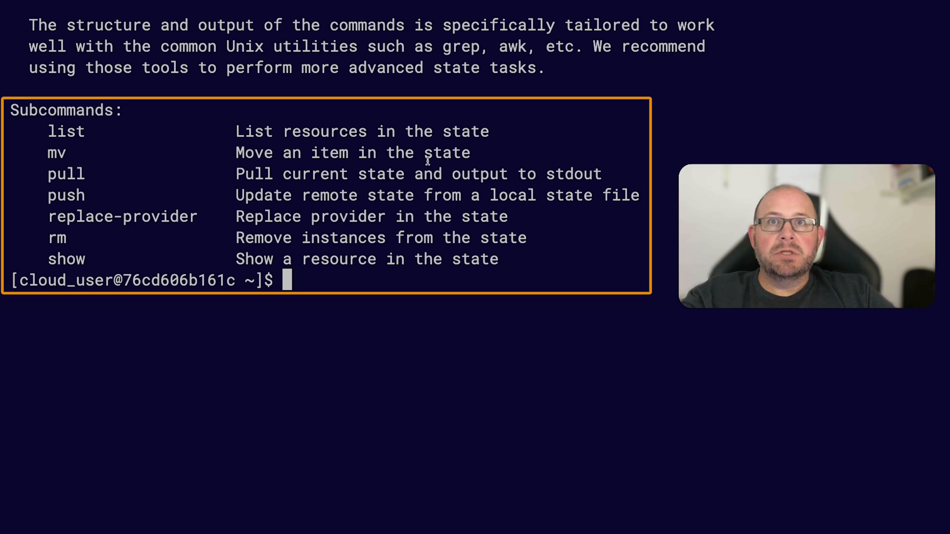
mouse_move(193, 180)
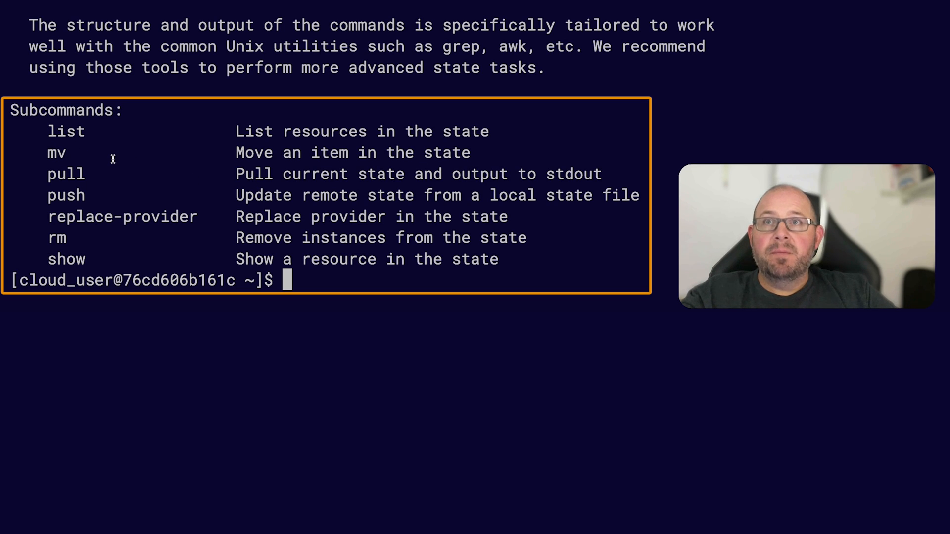
mouse_move(230, 160)
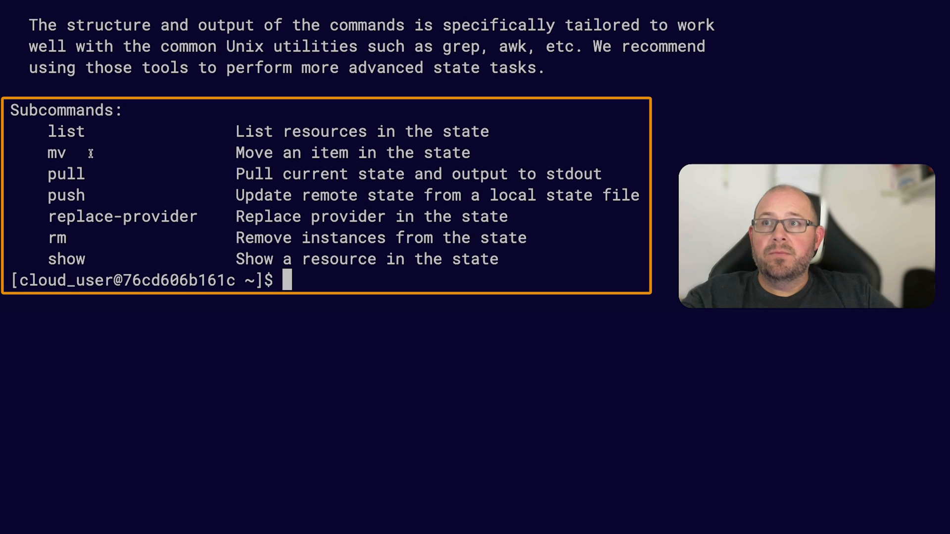
mouse_move(174, 217)
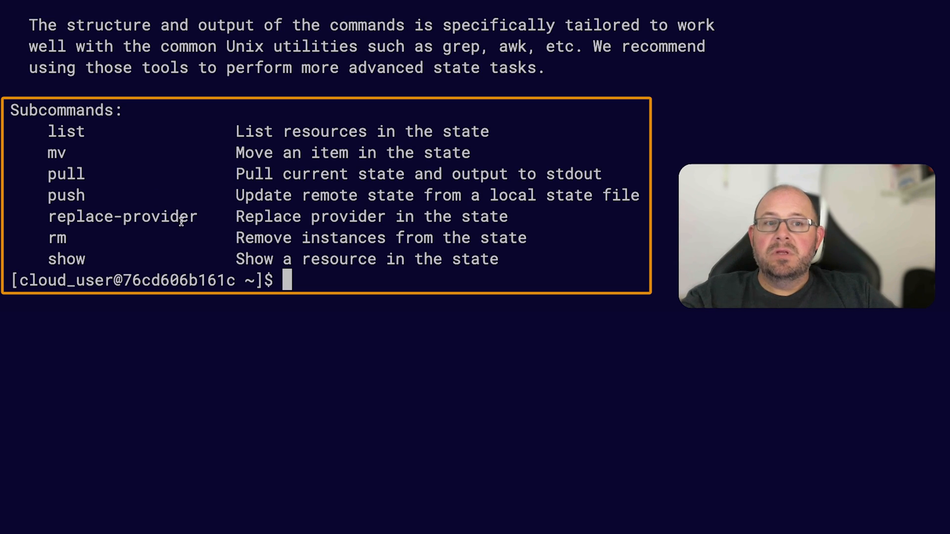
mouse_move(126, 258)
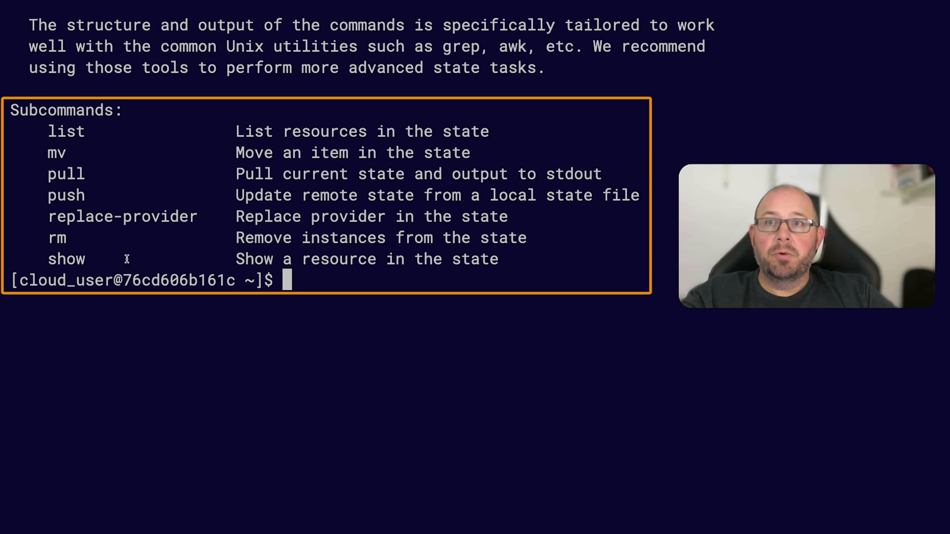